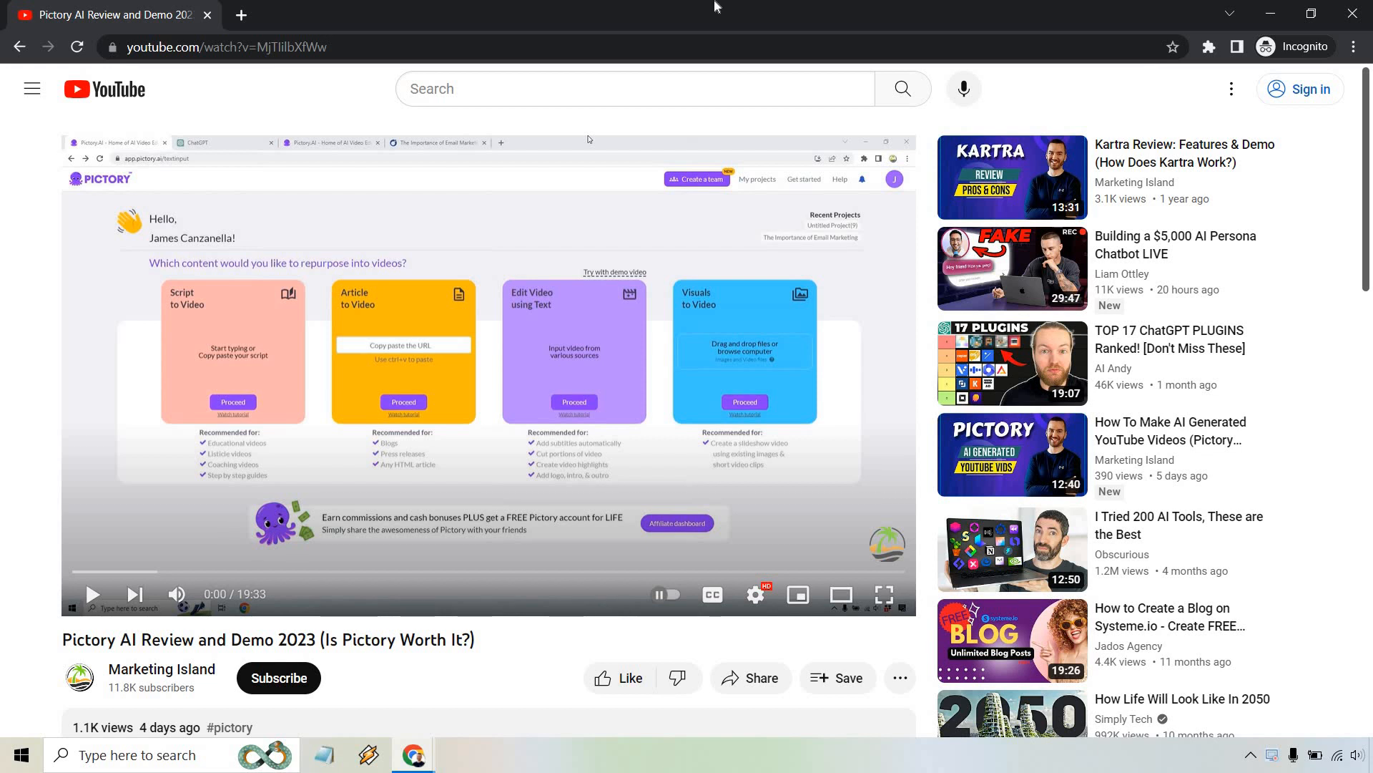
pyautogui.moveTo(914, 690)
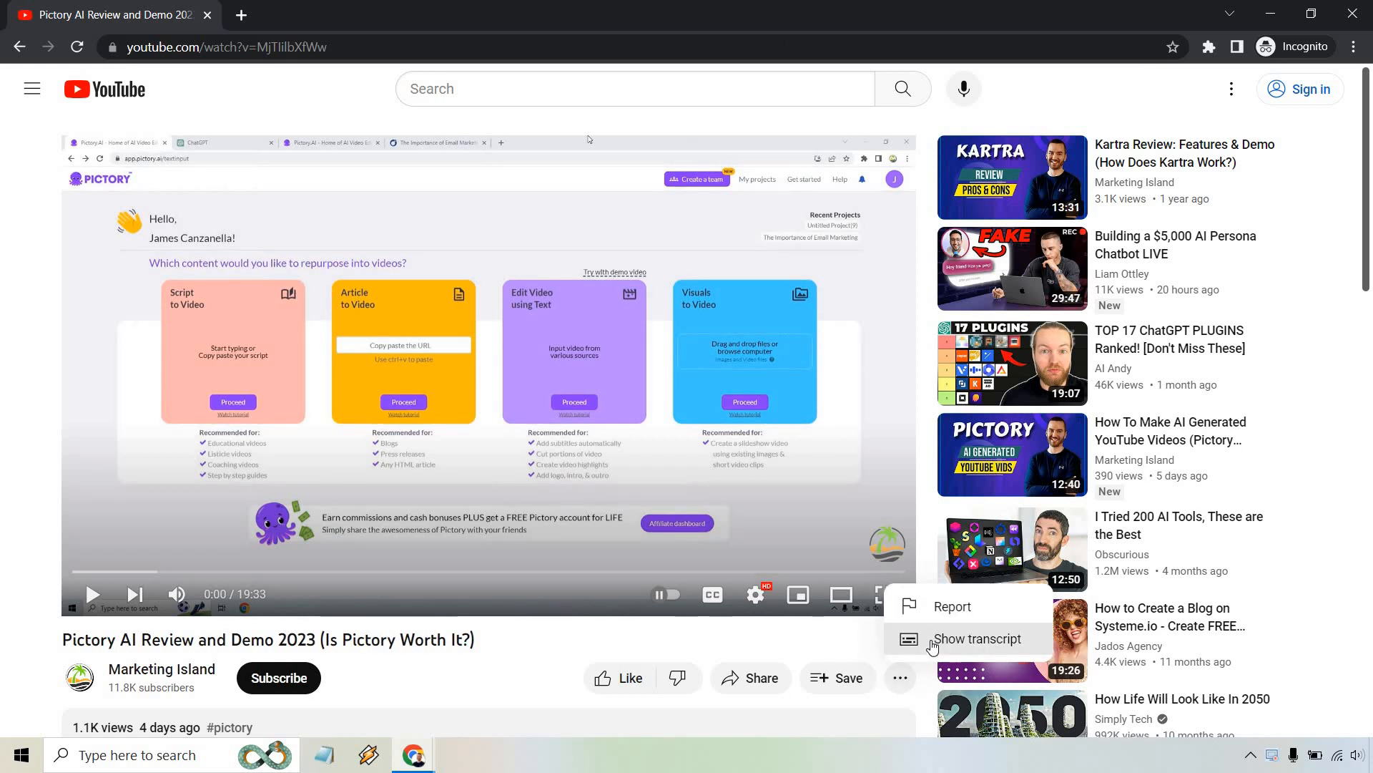
# - Show the video's transcript panel and bring up its three-dot options menu
pyautogui.click(977, 638)
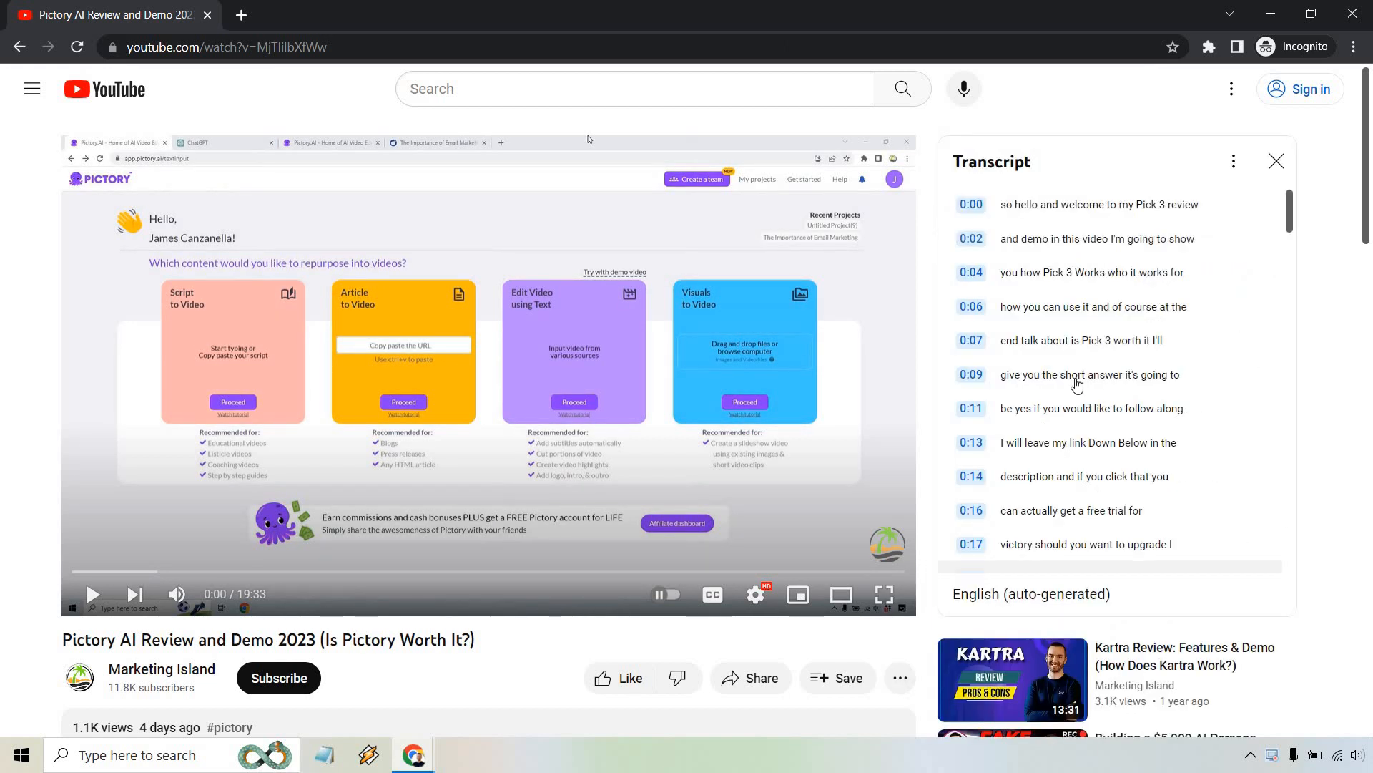
pyautogui.scroll(-3)
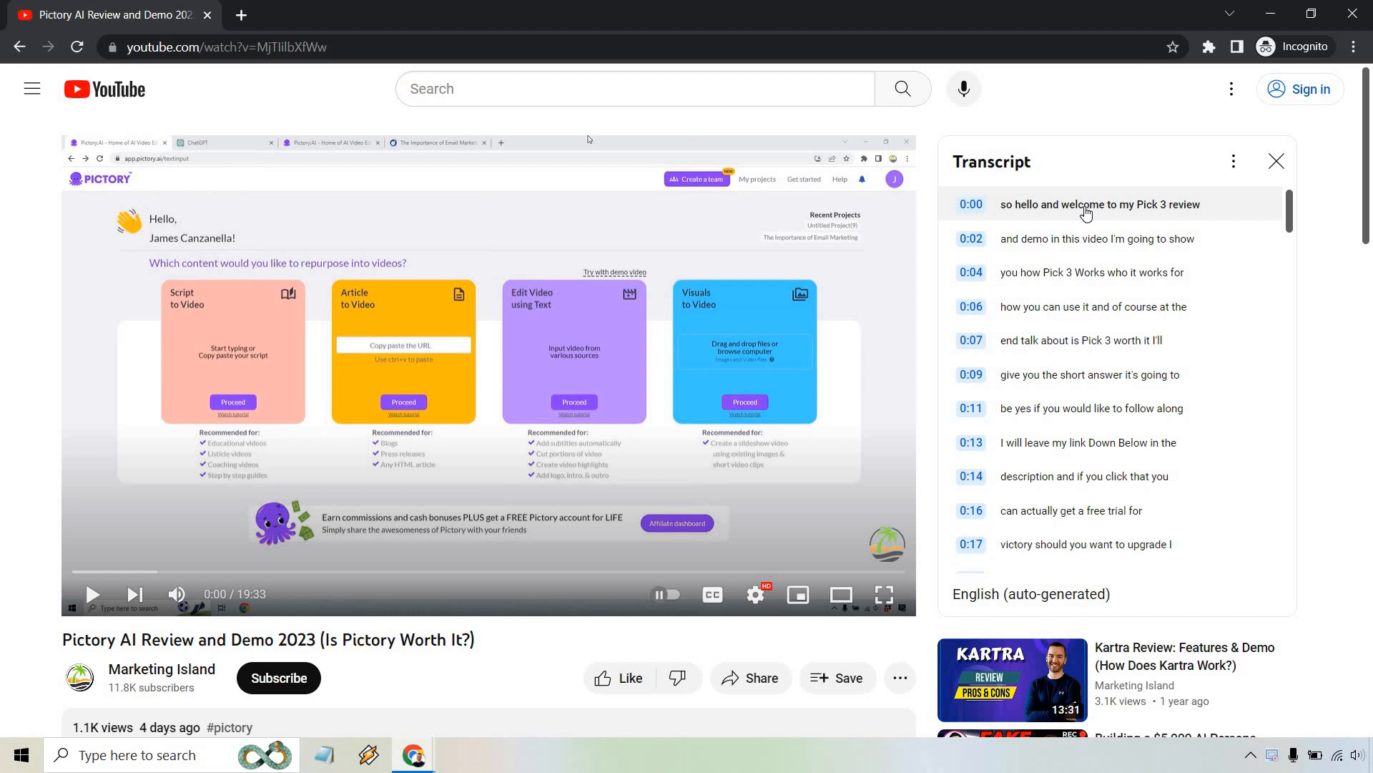
pyautogui.click(1232, 162)
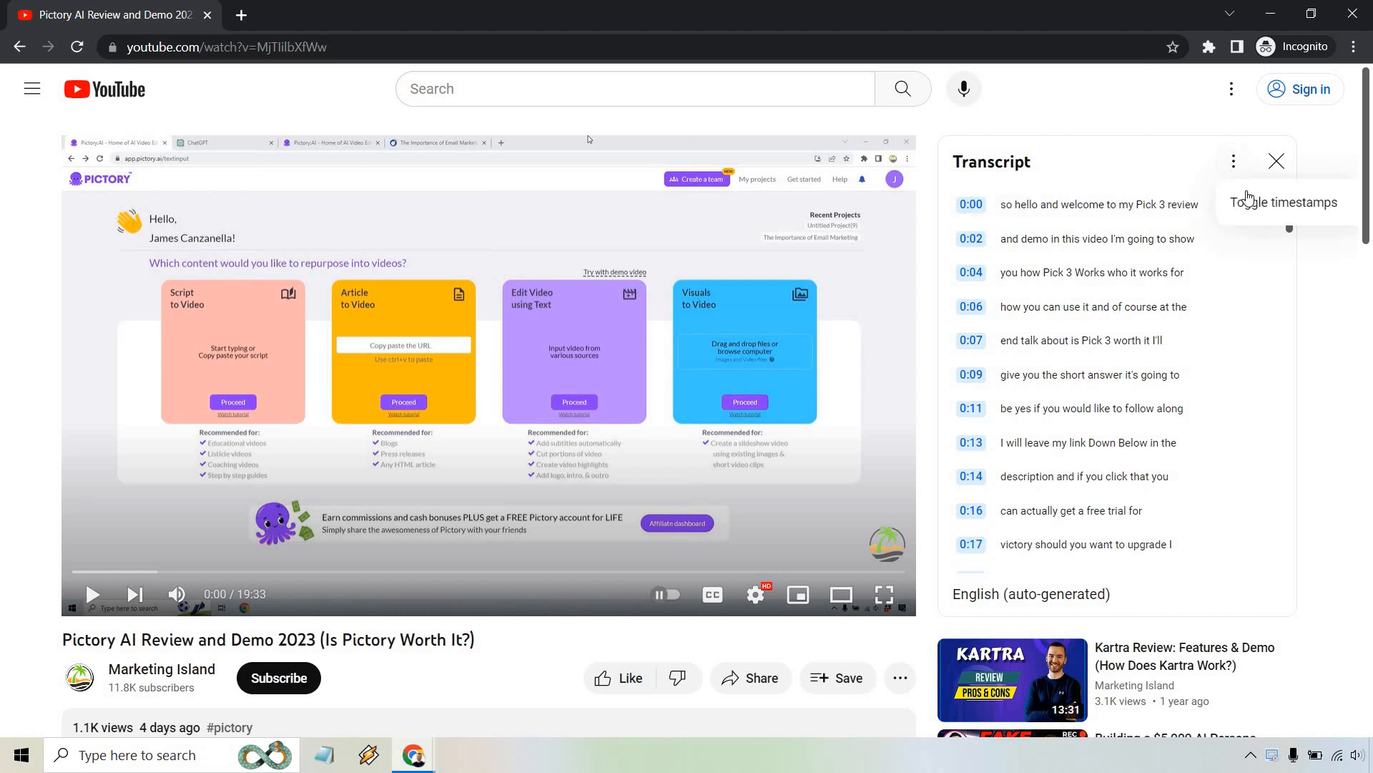
# - Turn timestamps off and drag-select the transcript from the welcome line to the final goodbye
pyautogui.click(1285, 201)
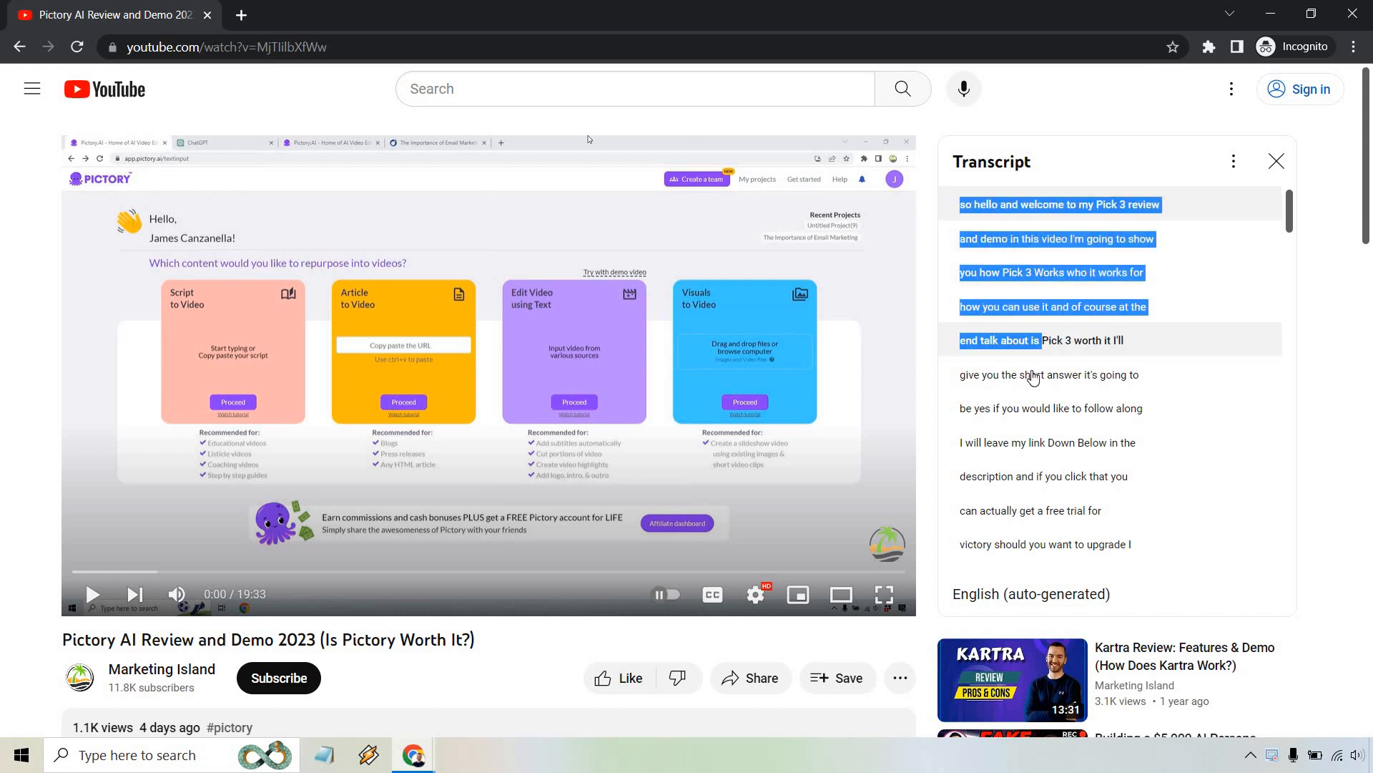
pyautogui.scroll(-3)
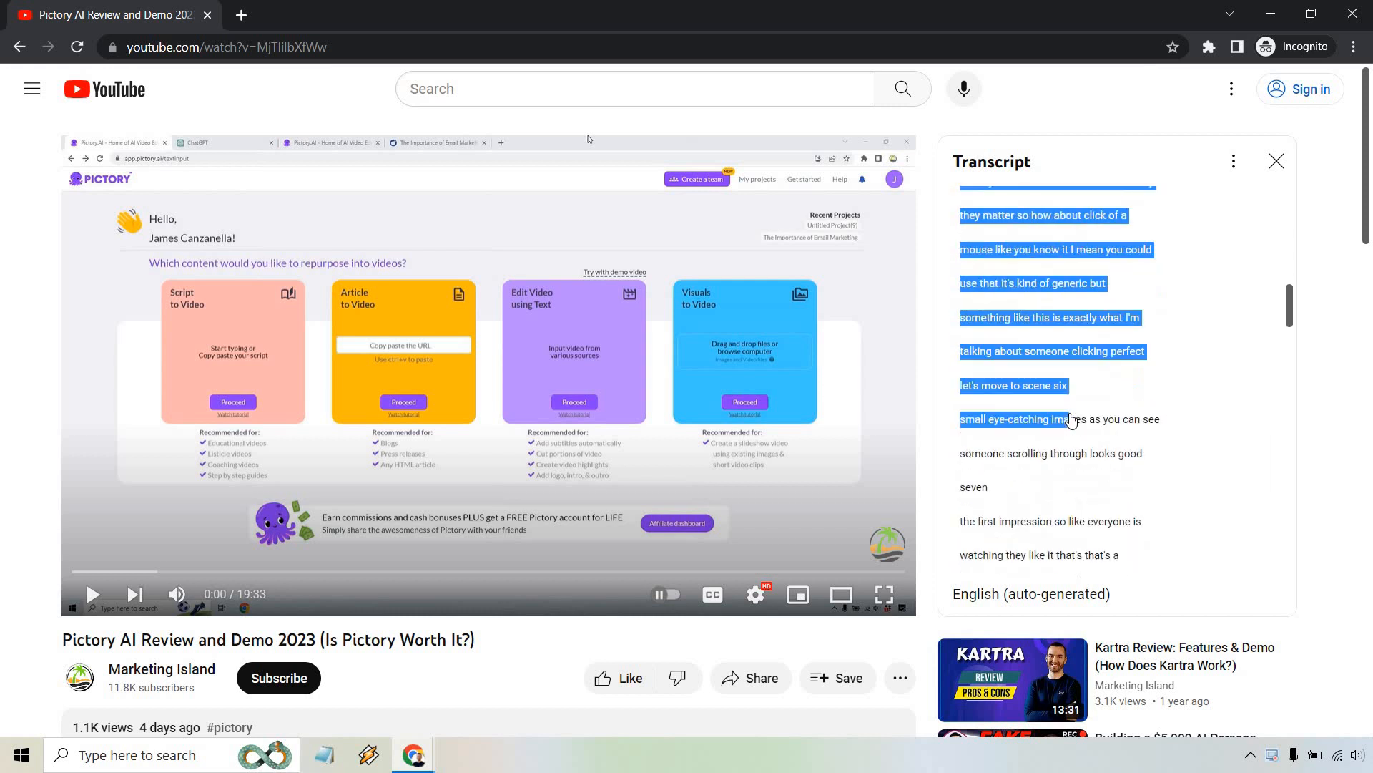
pyautogui.scroll(-3)
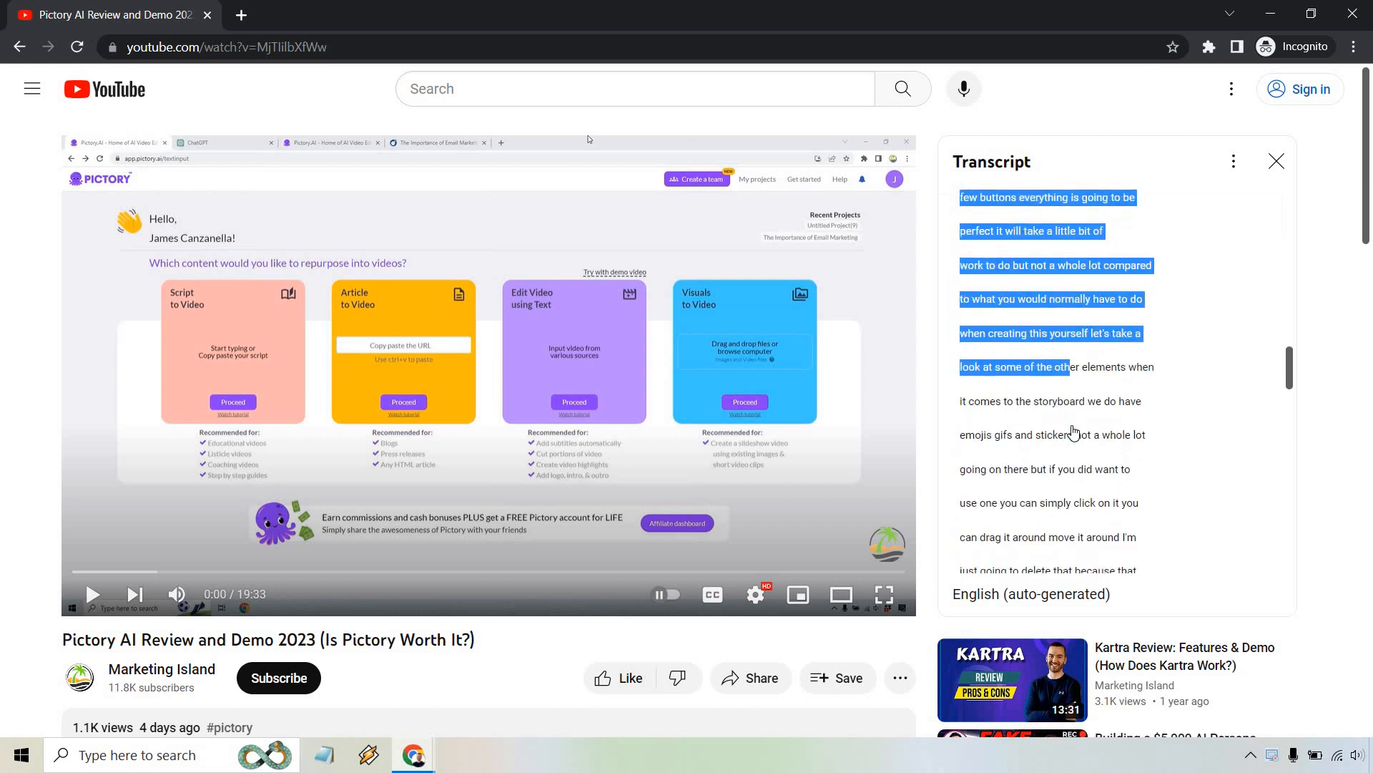
pyautogui.scroll(-3)
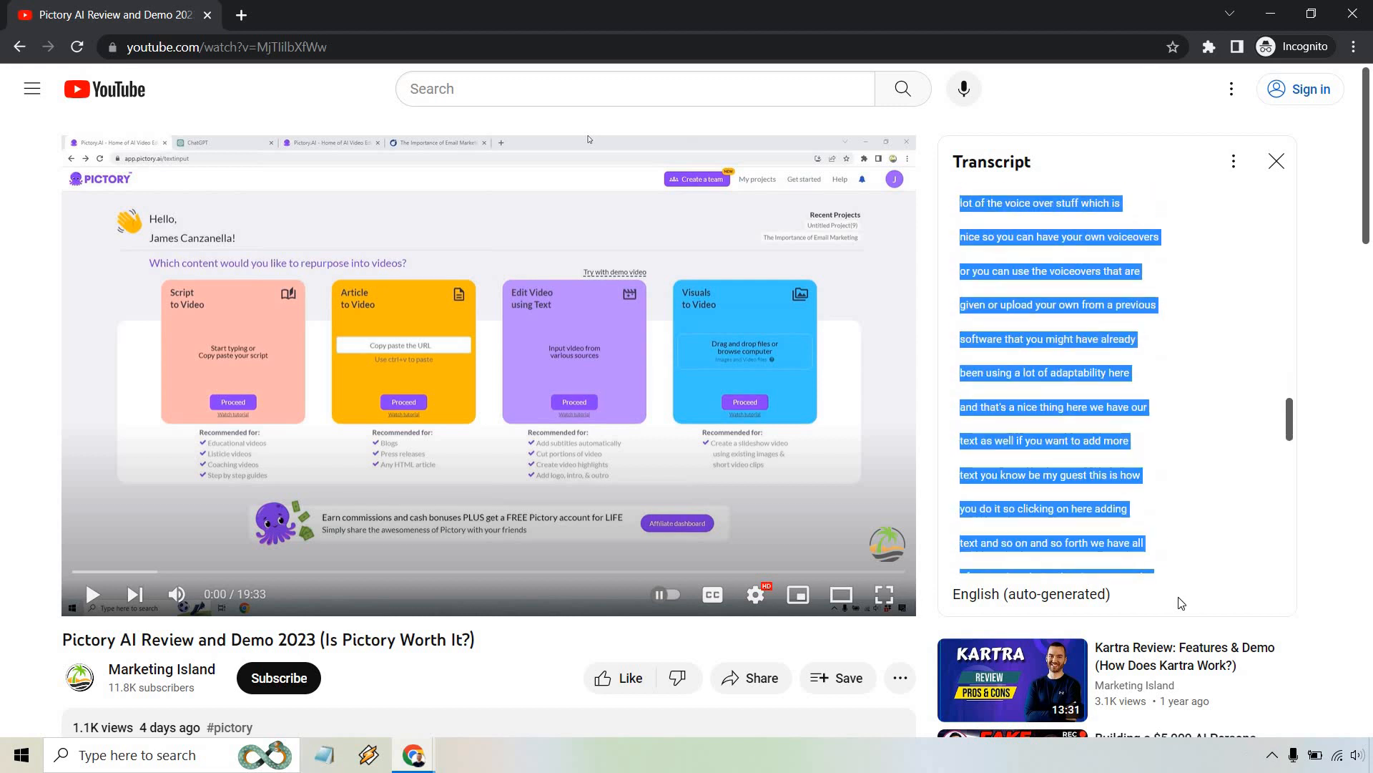
pyautogui.scroll(-3)
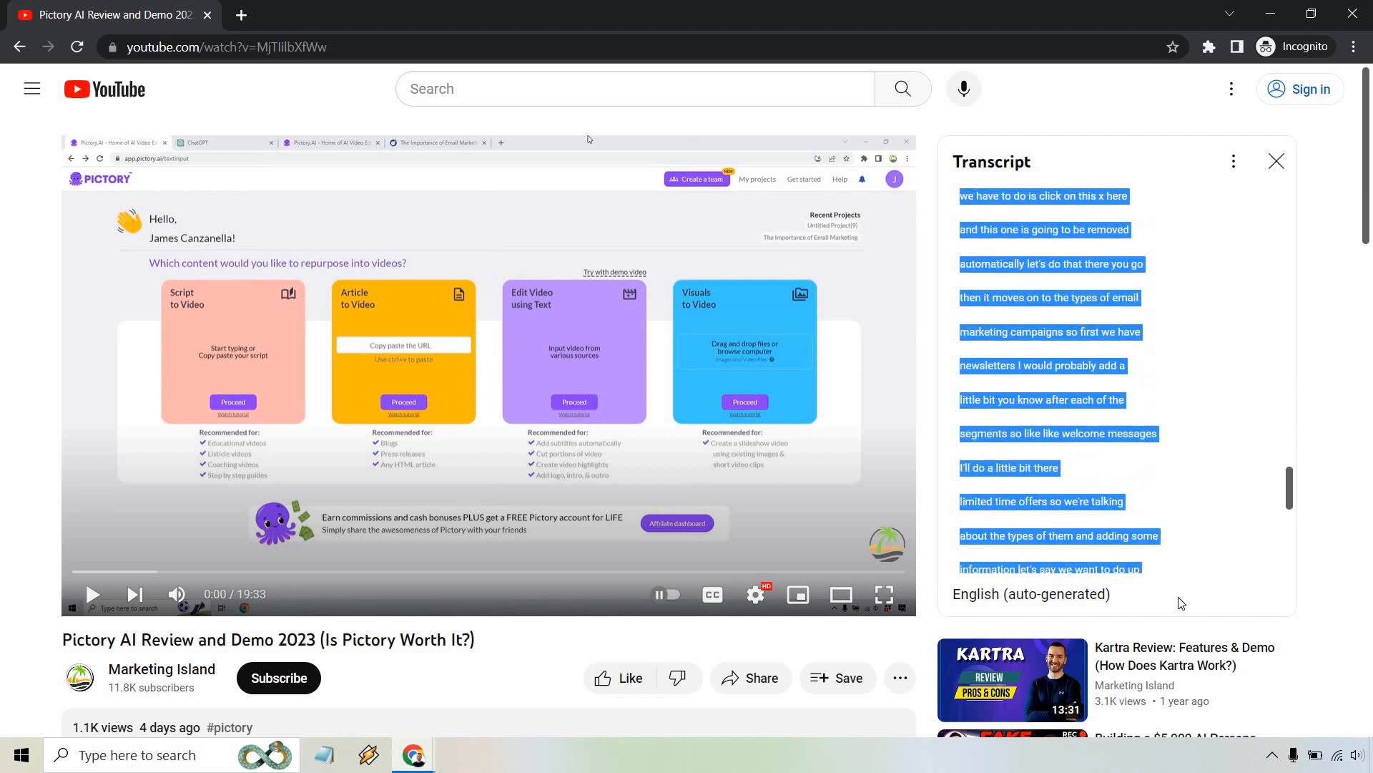
pyautogui.scroll(-3)
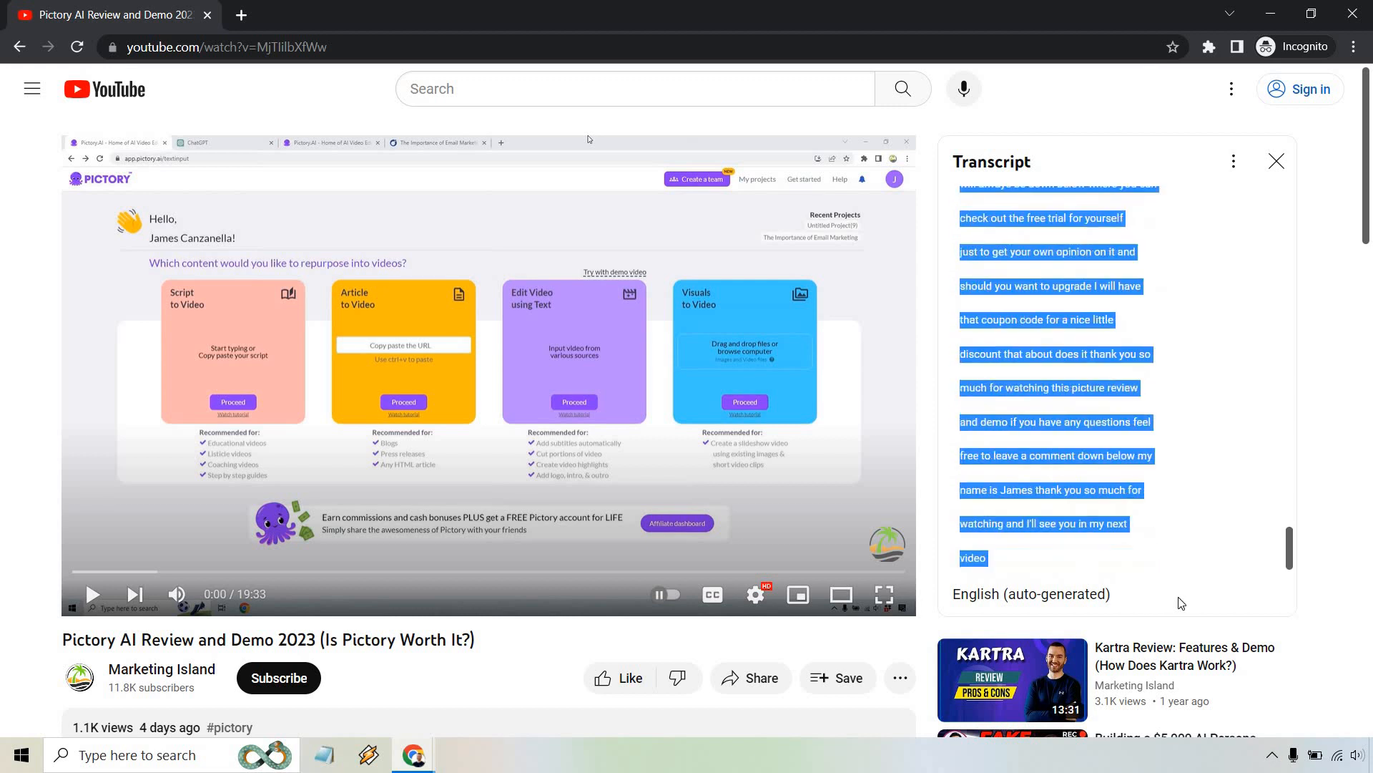